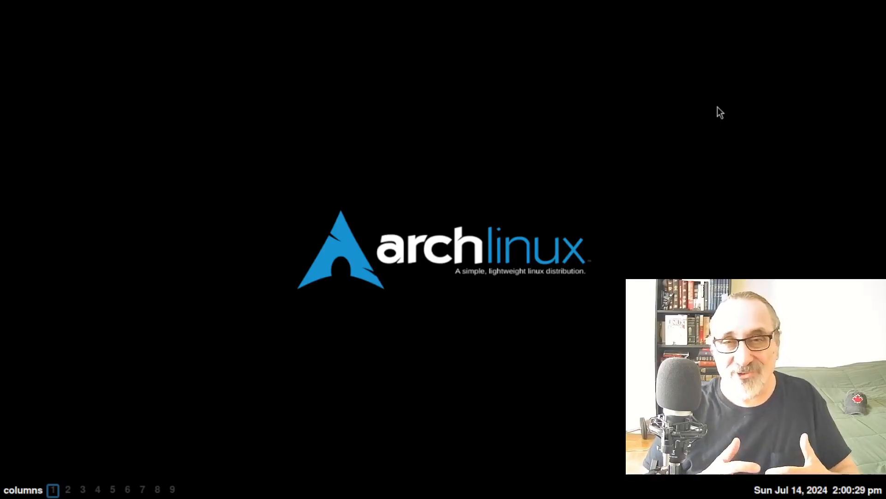
mouse_move(419, 105)
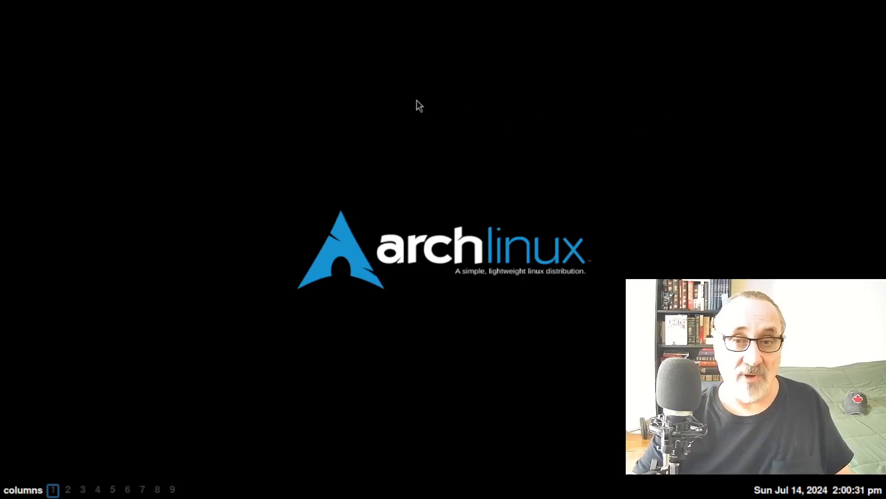
mouse_move(412, 105)
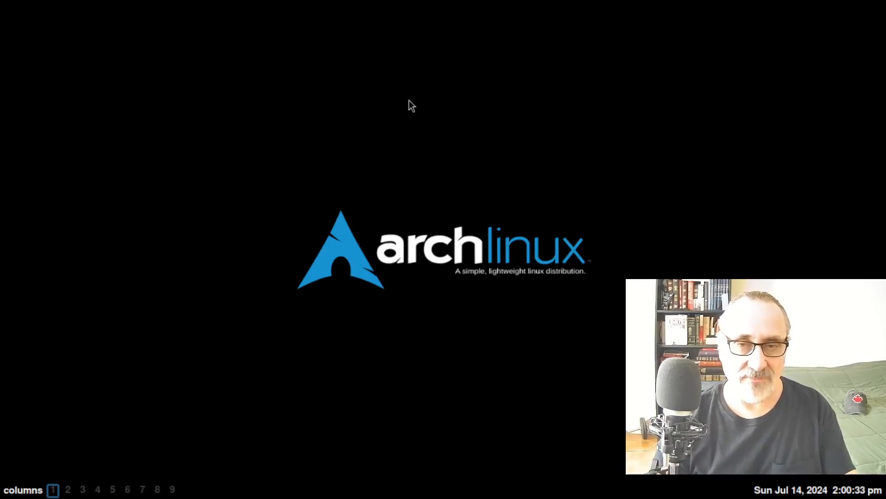
- Start installing Thunderbird with 'sudo pacman -S thunderbird' in the zsh terminal
type("s")
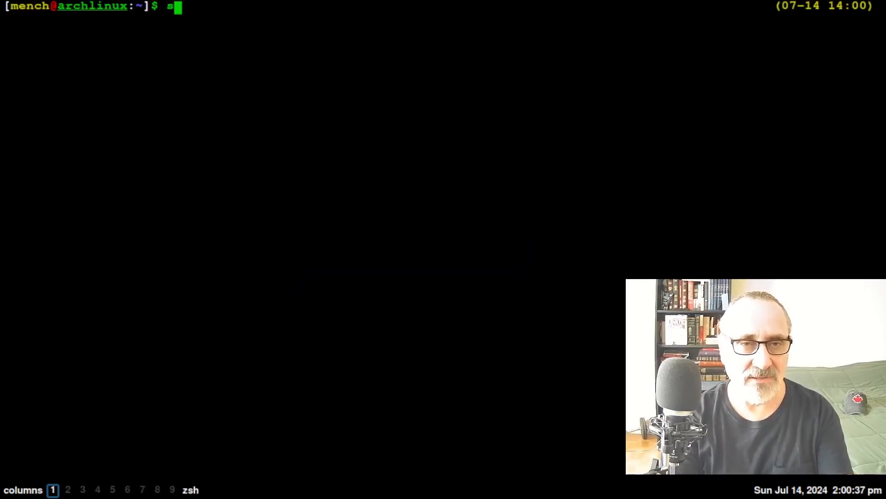
type("udo")
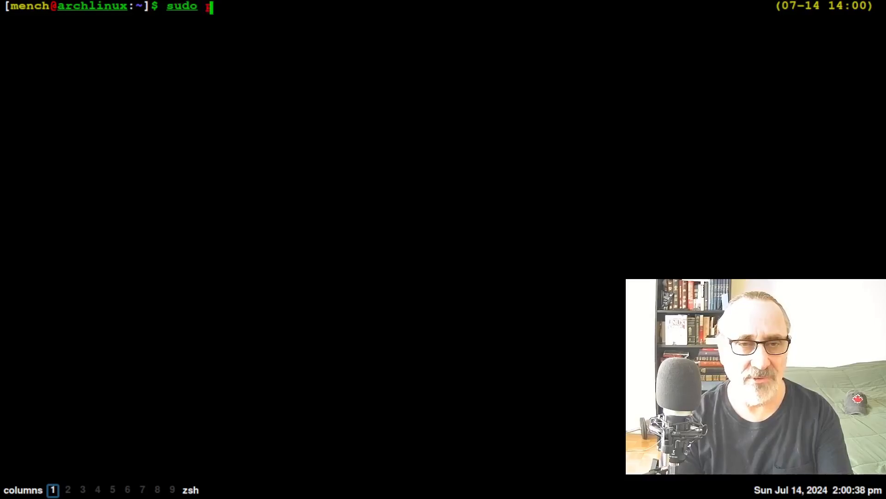
type("pacman -")
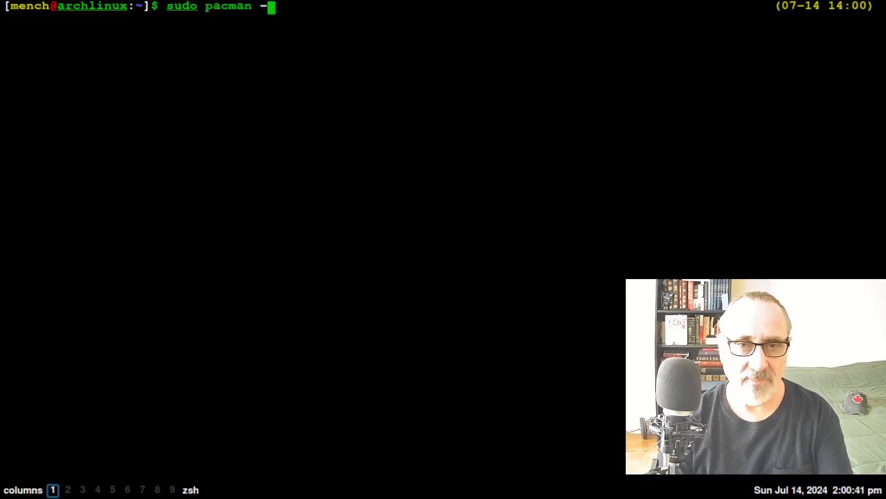
type("S thun")
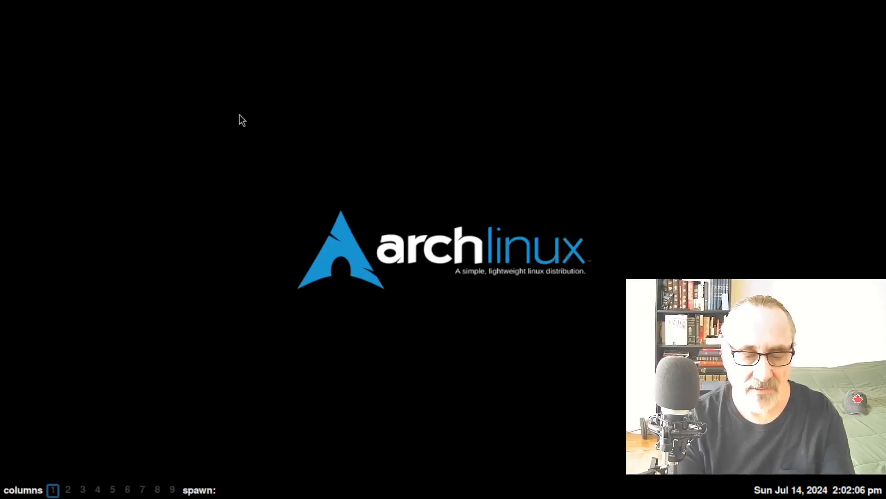
- Launch Thunderbird and try the Full name and Password fields on Account Setup
type("thunder")
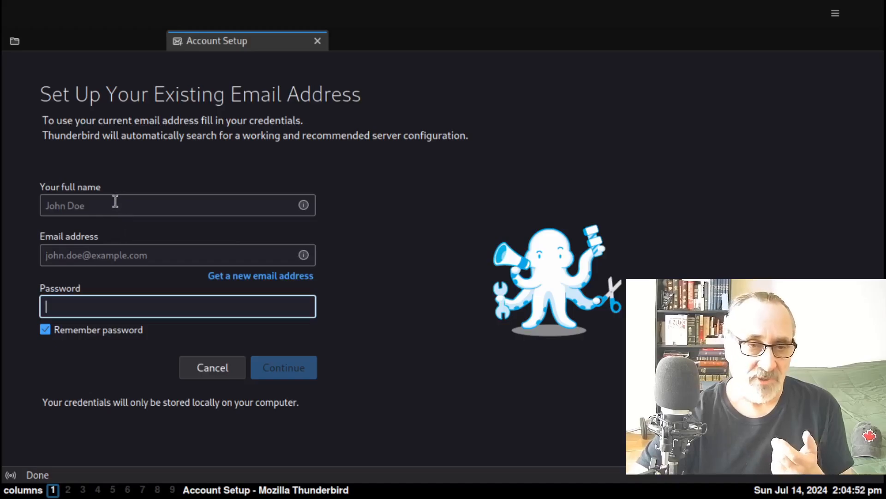
left_click(178, 205)
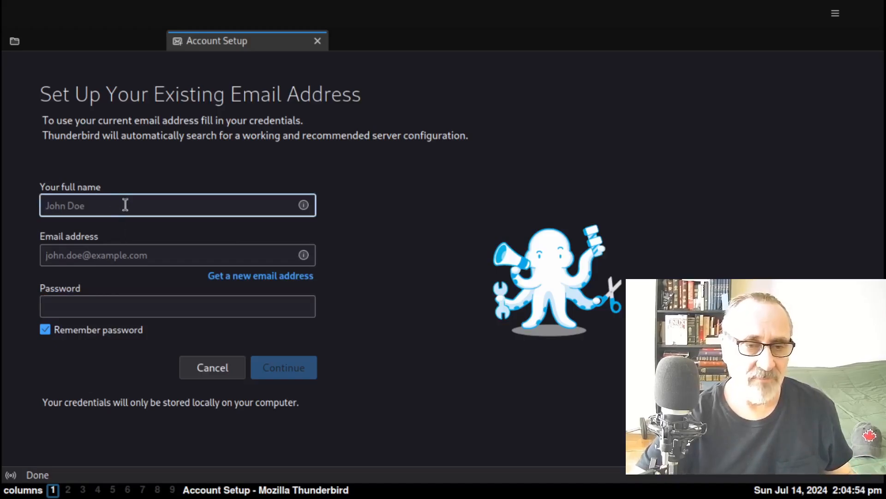
left_click(178, 255)
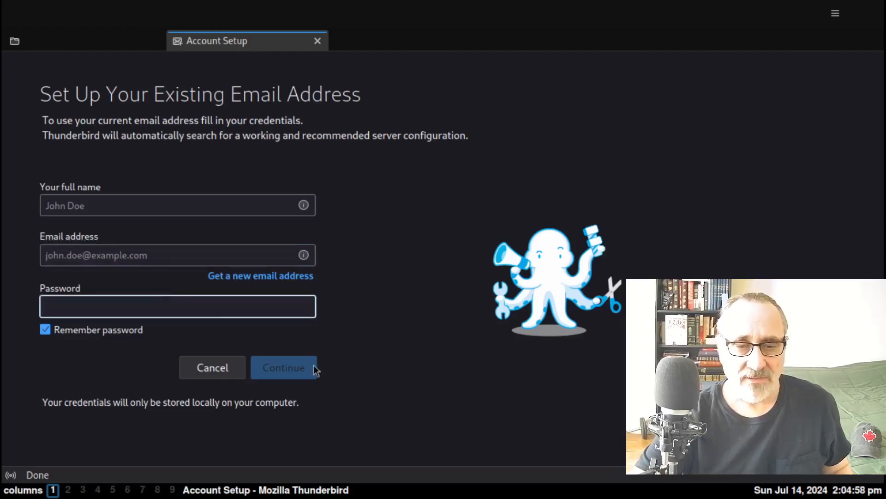
left_click(177, 305)
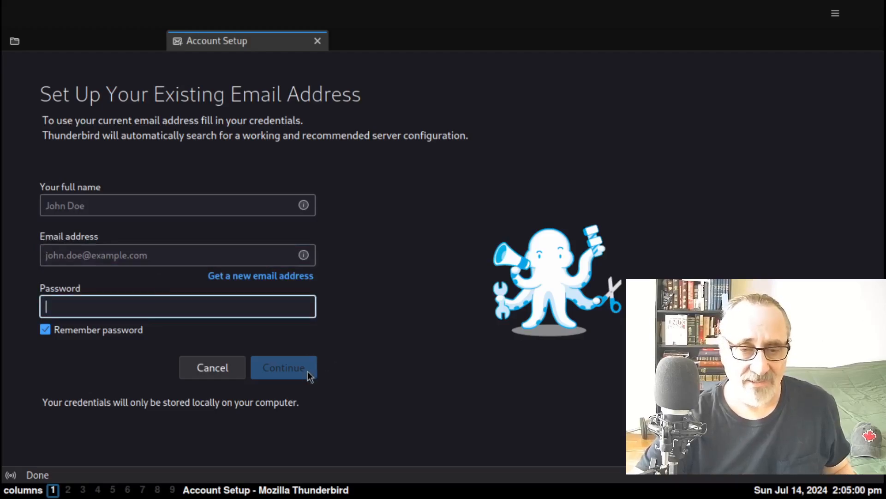
mouse_move(351, 376)
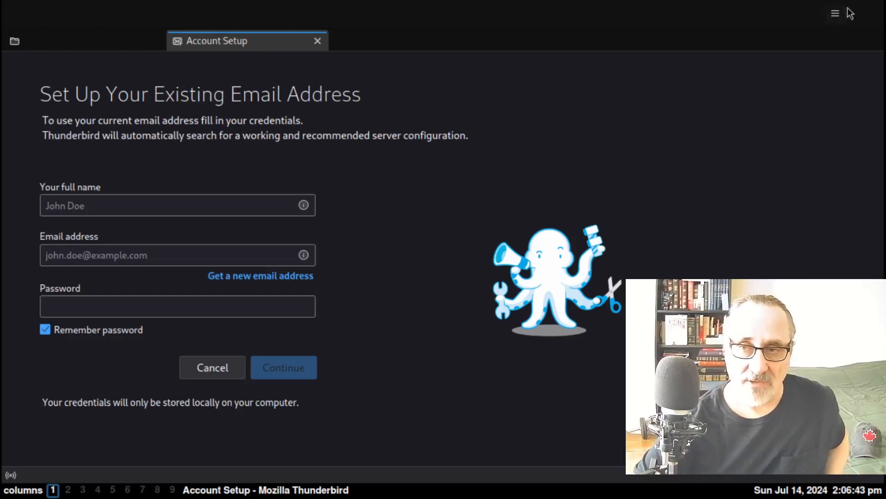
- Open Settings from the main menu, then the Add-ons and Themes manager
left_click(836, 13)
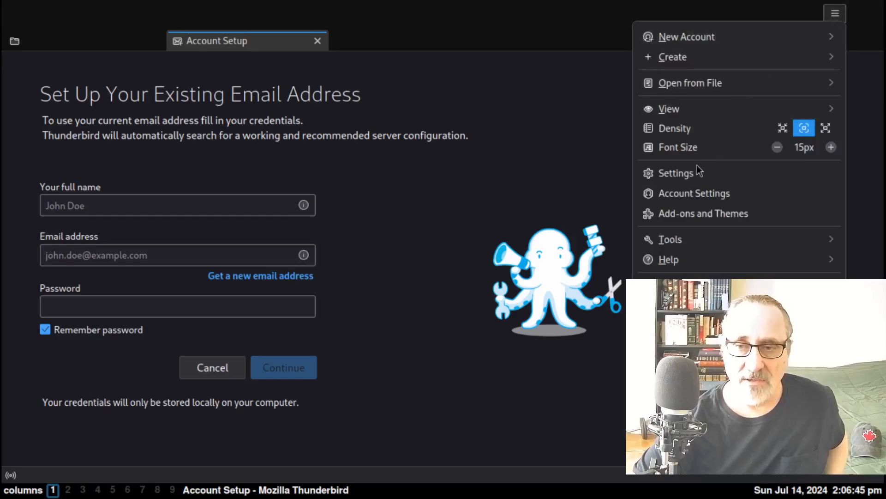
left_click(676, 173)
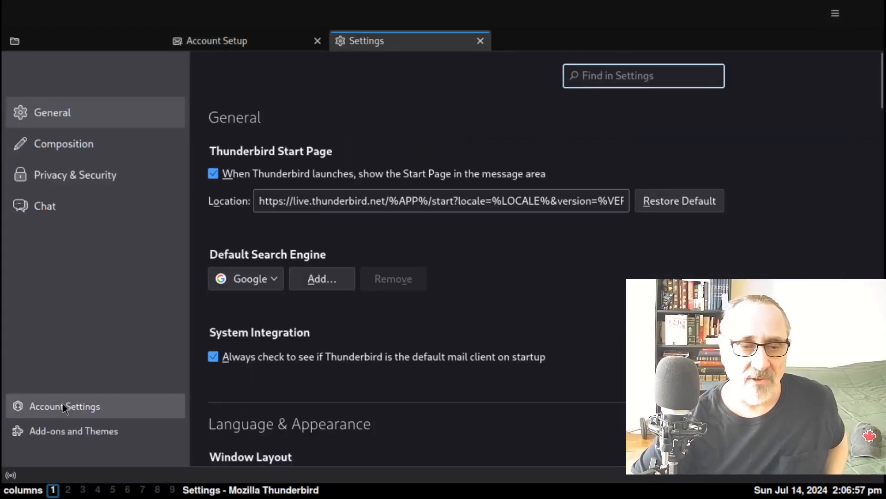
left_click(73, 430)
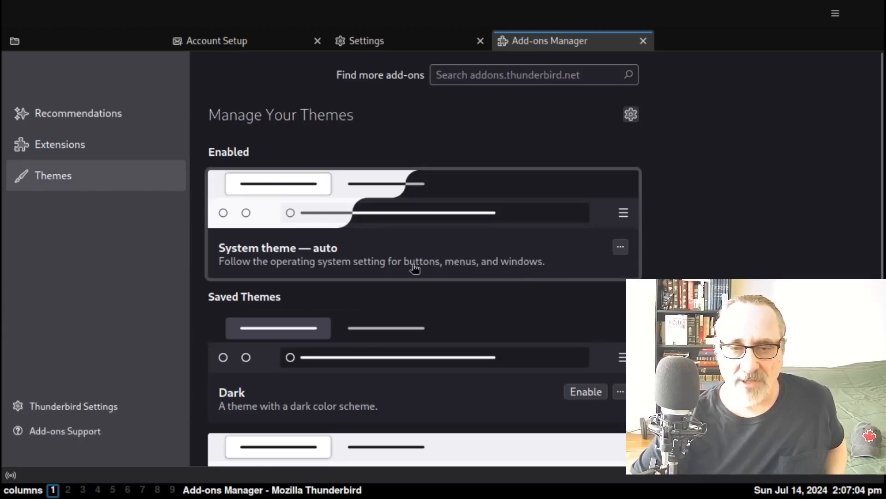
mouse_move(330, 266)
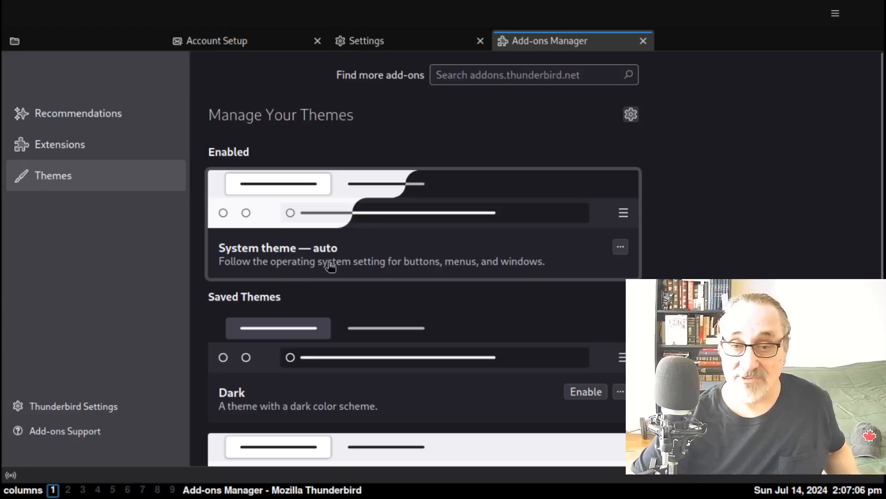
mouse_move(879, 160)
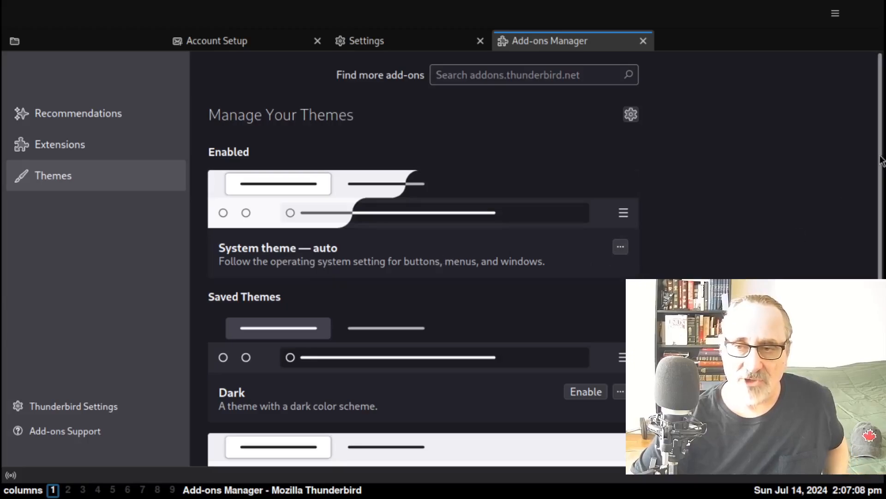
- Try the Light theme, enable the Dark theme, and close the Add-ons Manager
scroll("down", 3)
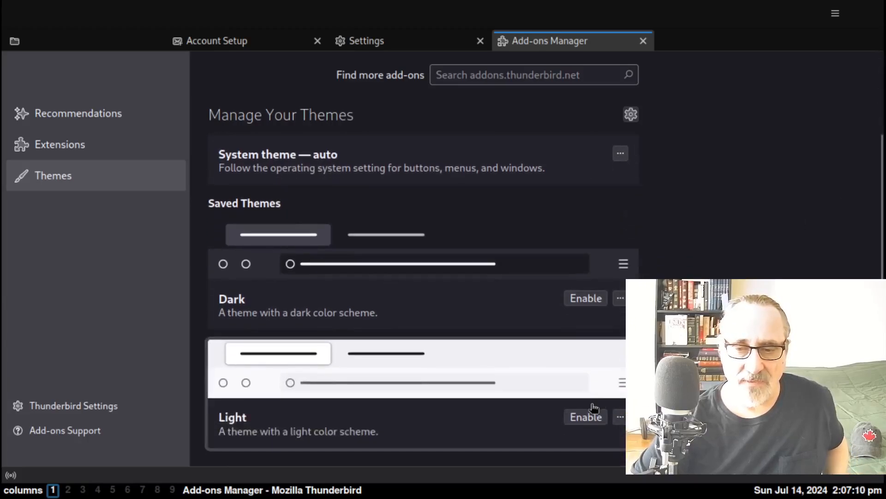
left_click(586, 417)
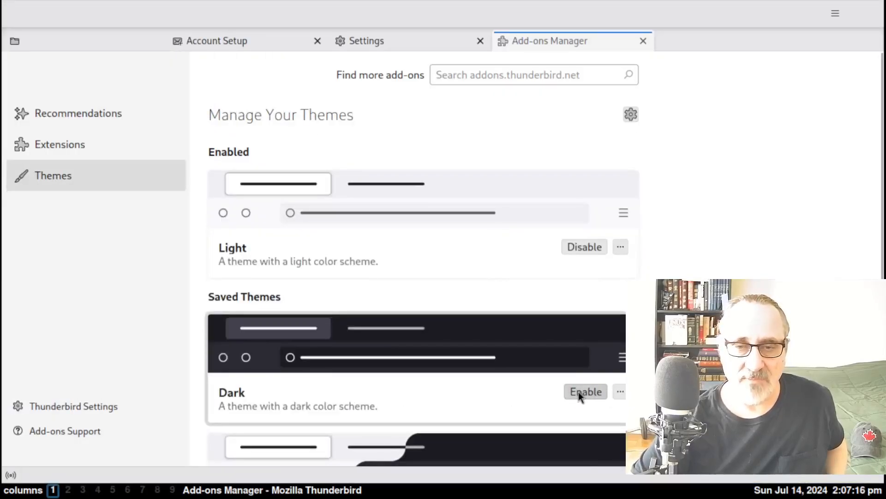
left_click(585, 391)
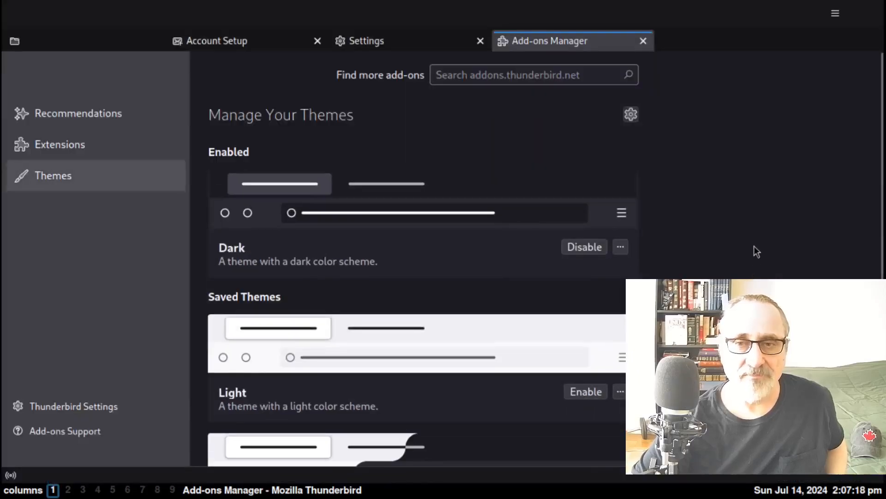
mouse_move(644, 41)
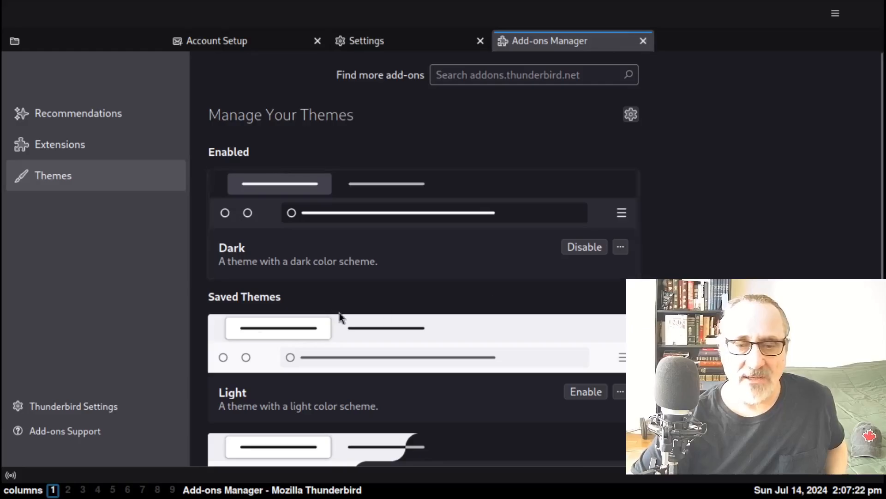
scroll("down", 3)
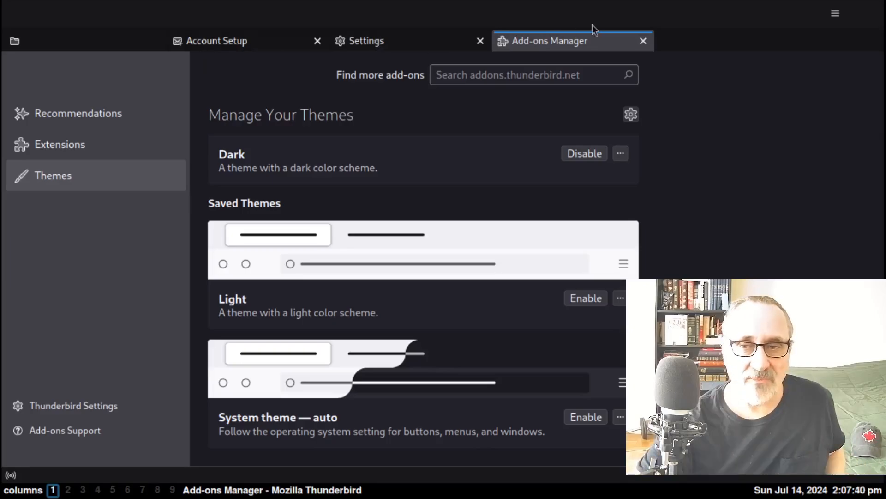
left_click(642, 41)
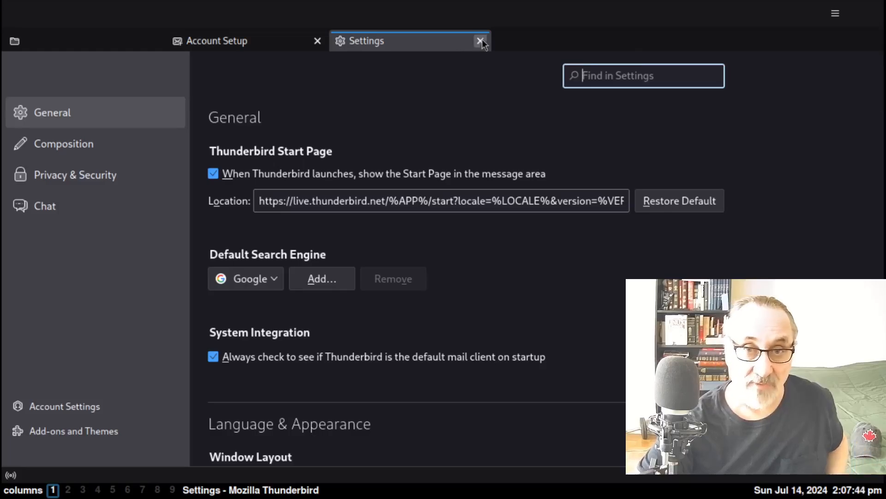
- Close the Settings tab to return to the Account Setup page
left_click(481, 41)
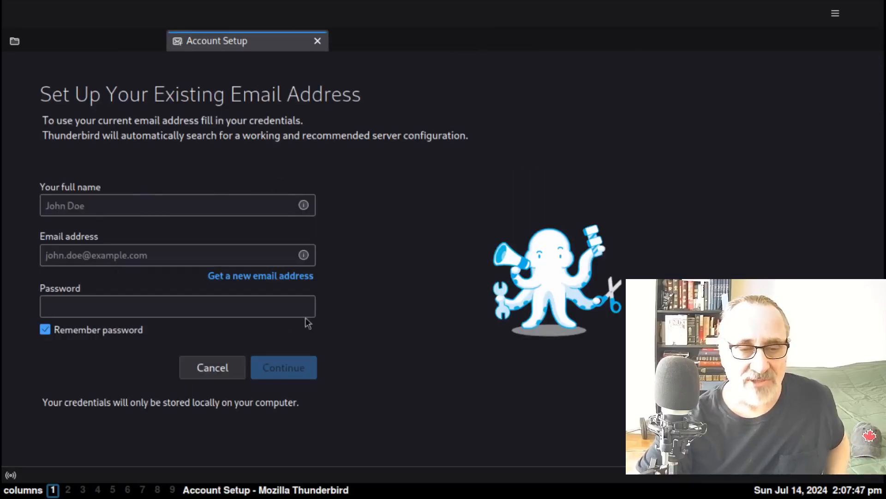
mouse_move(453, 337)
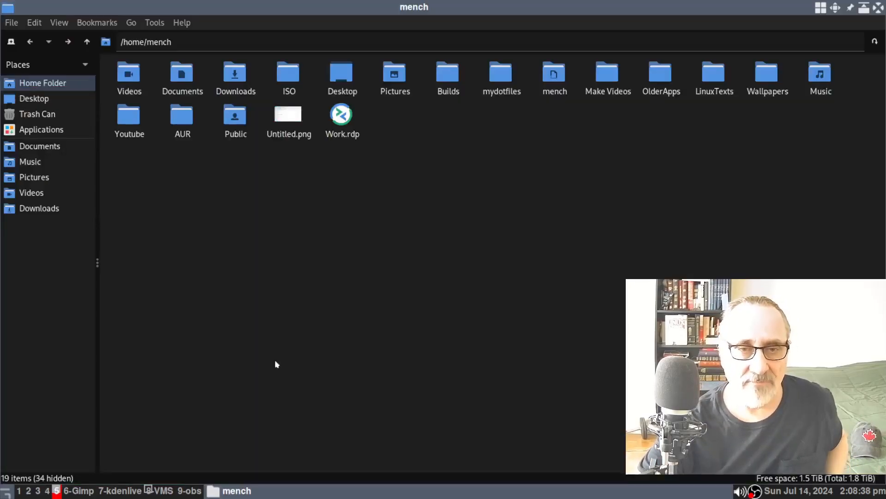
- Open Untitled.png from the home folder in the image viewer
left_click(288, 113)
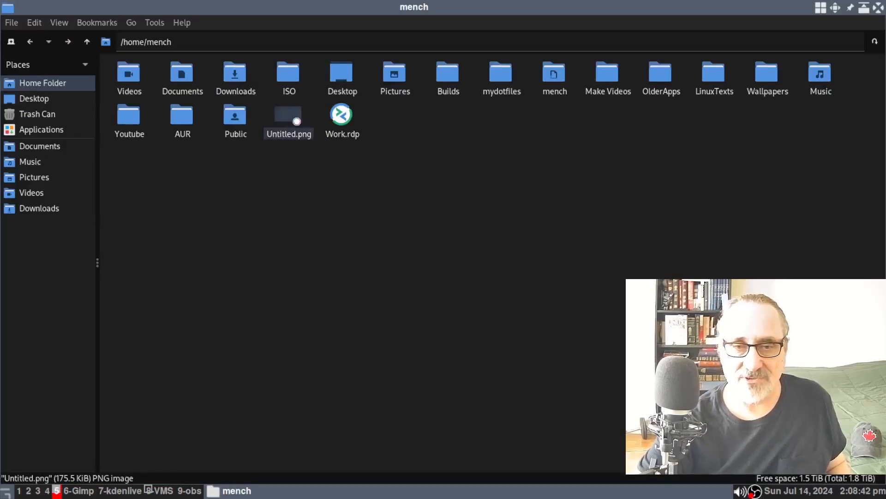
double_click(288, 116)
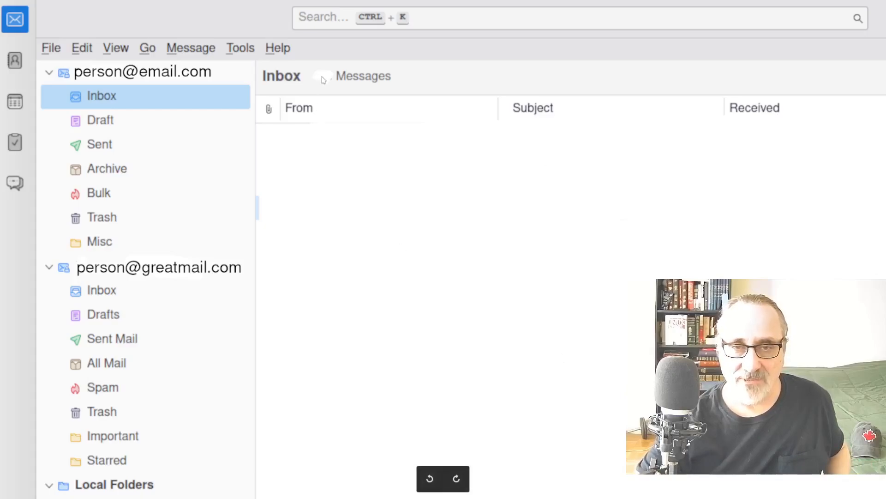
mouse_move(324, 79)
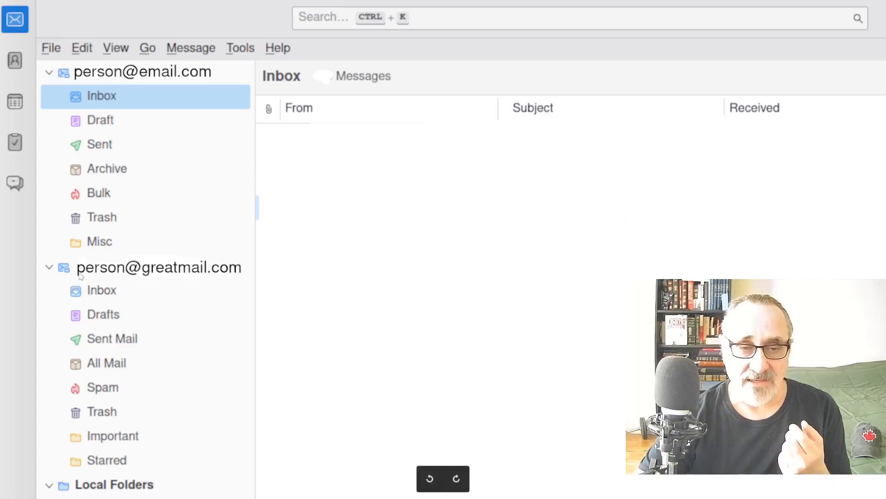
mouse_move(158, 275)
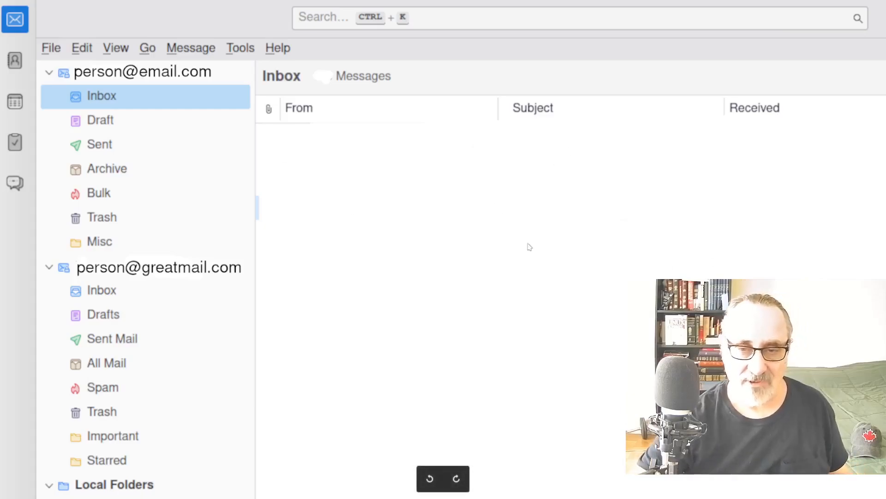
mouse_move(416, 142)
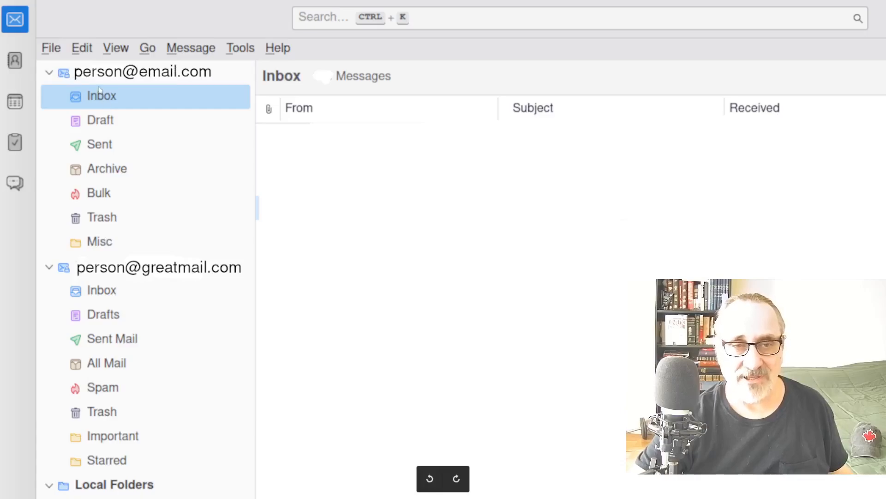
mouse_move(182, 91)
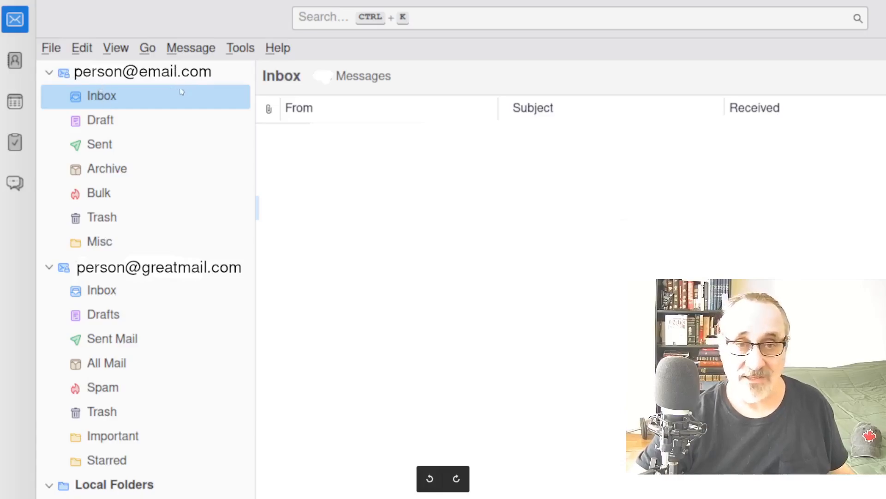
mouse_move(109, 279)
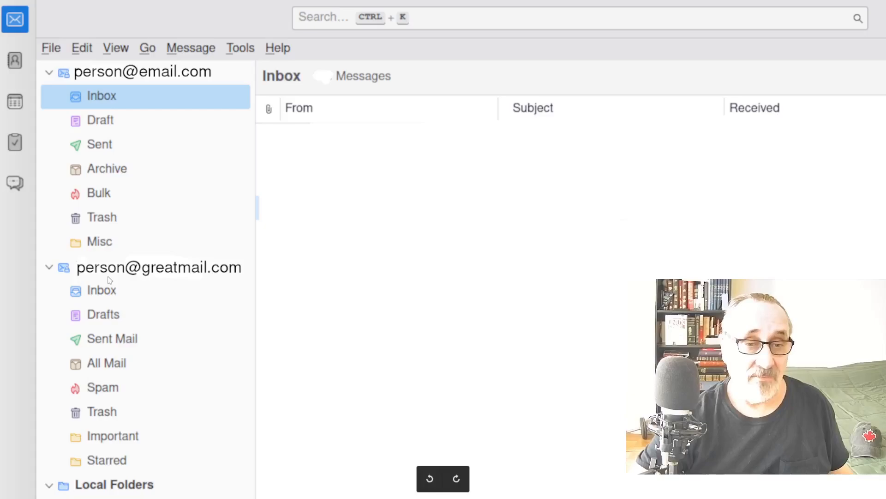
mouse_move(229, 286)
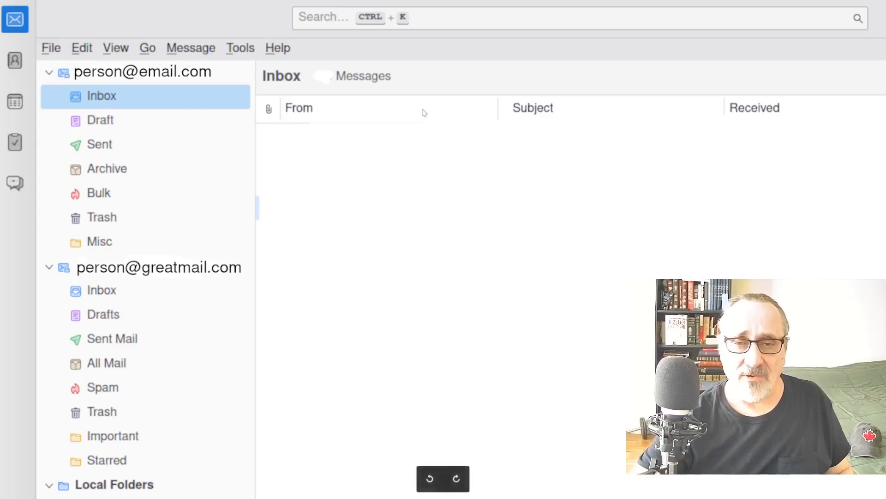
mouse_move(814, 111)
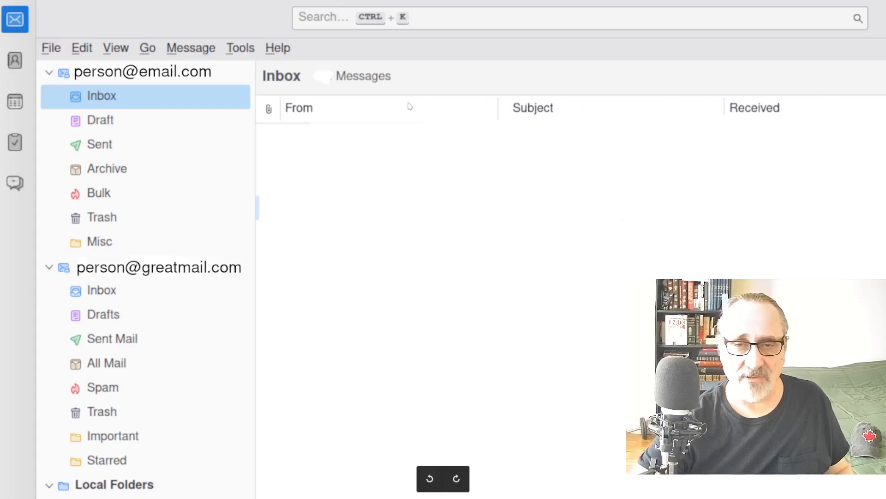
mouse_move(368, 114)
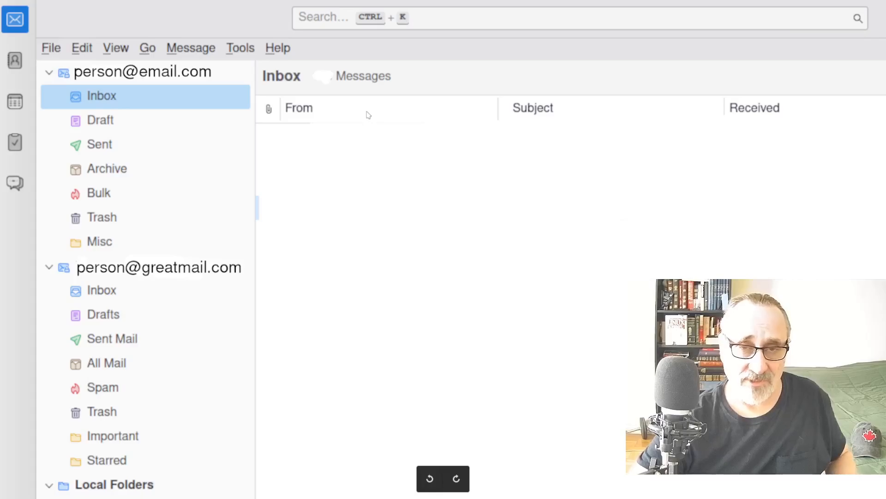